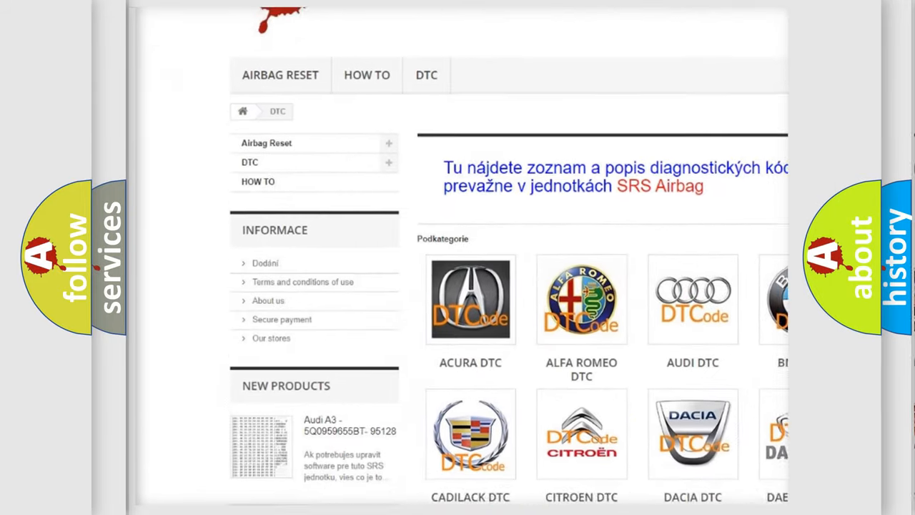
pyautogui.scroll(-3)
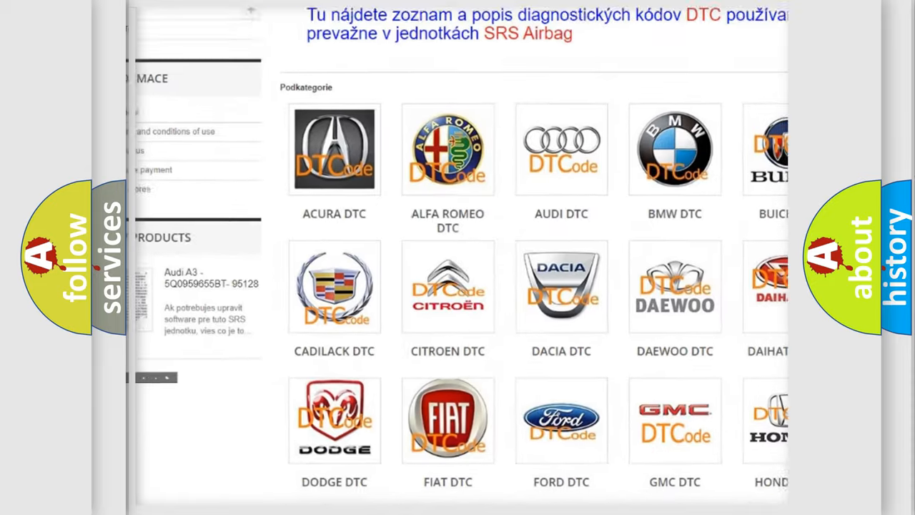
pyautogui.scroll(-3)
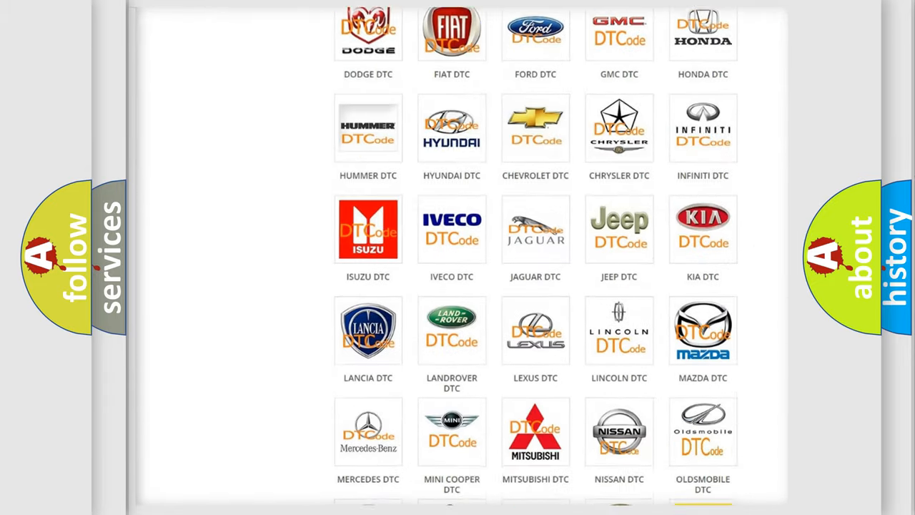
pyautogui.scroll(-3)
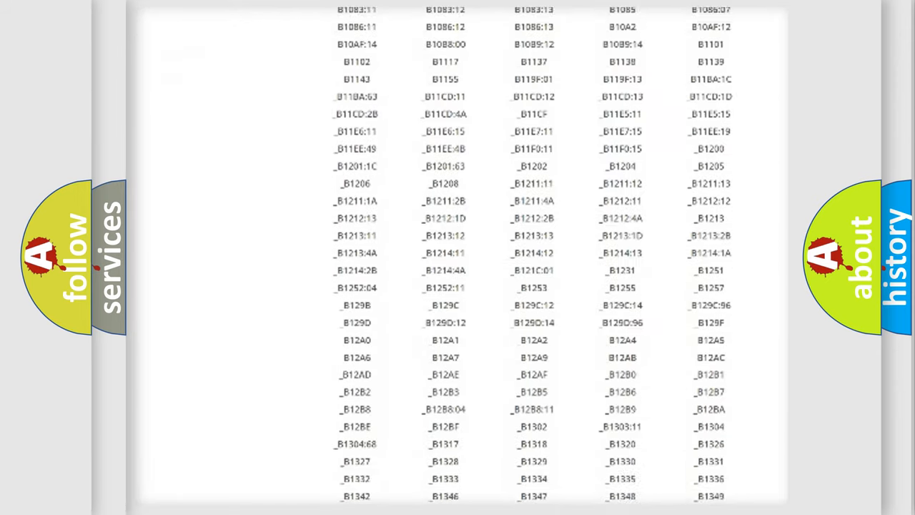
pyautogui.scroll(-3)
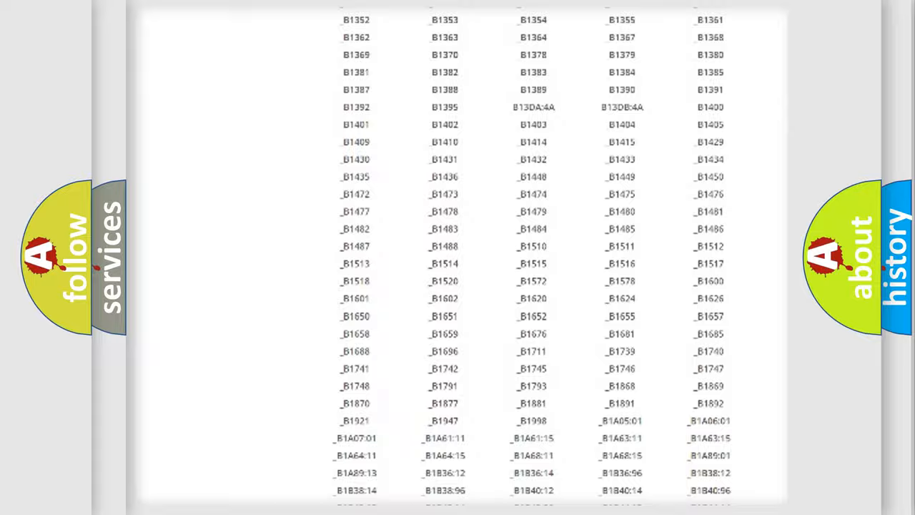